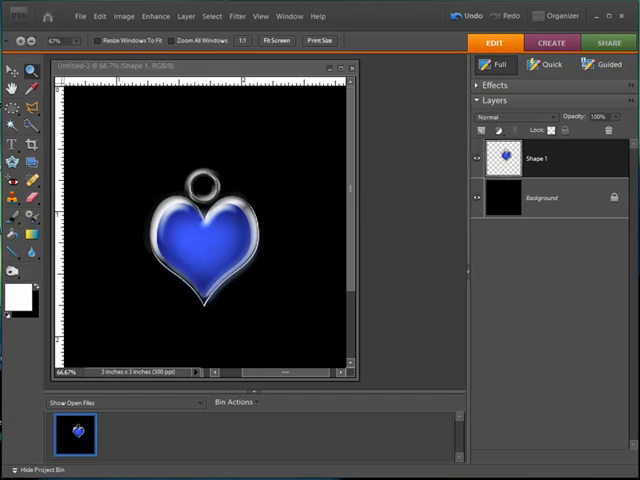
mouse_move(392, 220)
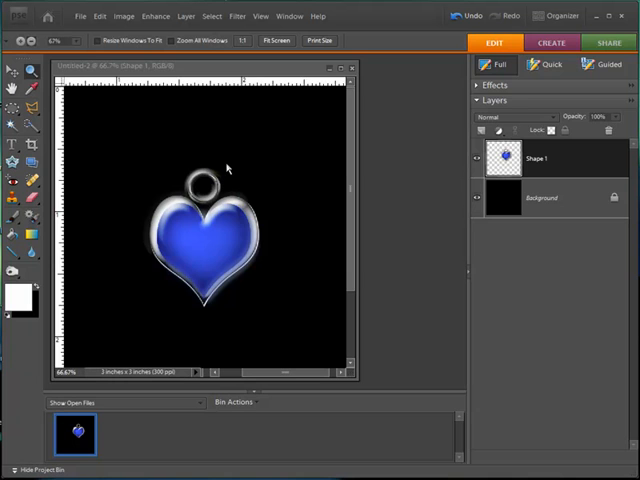
mouse_move(222, 148)
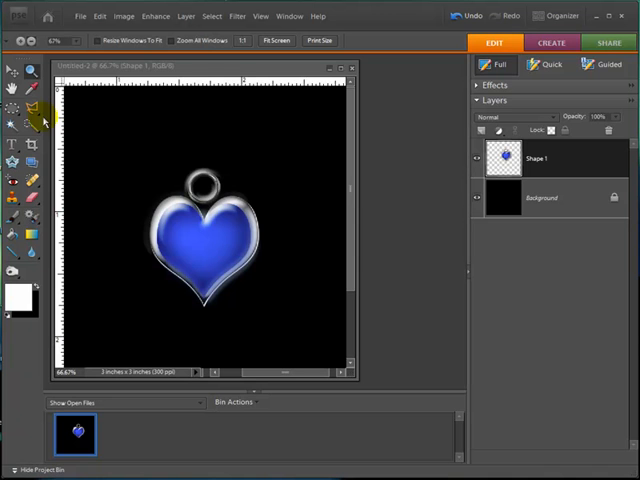
mouse_move(48, 232)
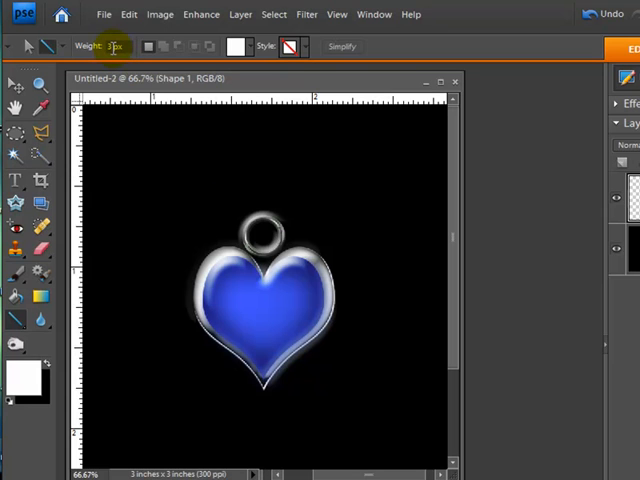
mouse_move(112, 46)
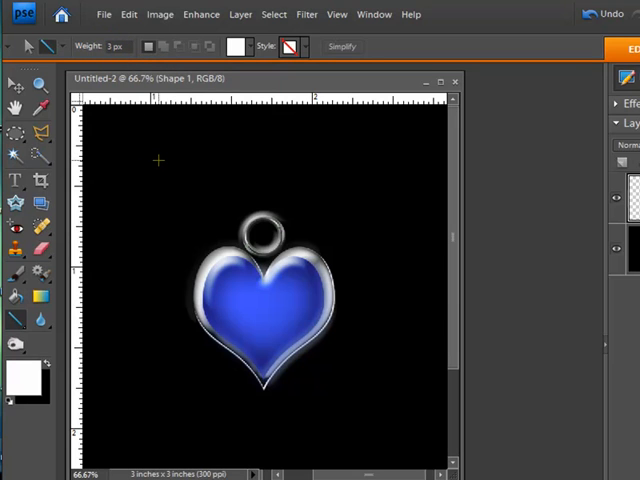
Draw a short thin white horizontal line above the heart on a new shape layer.
left_click_drag(158, 160, 268, 164)
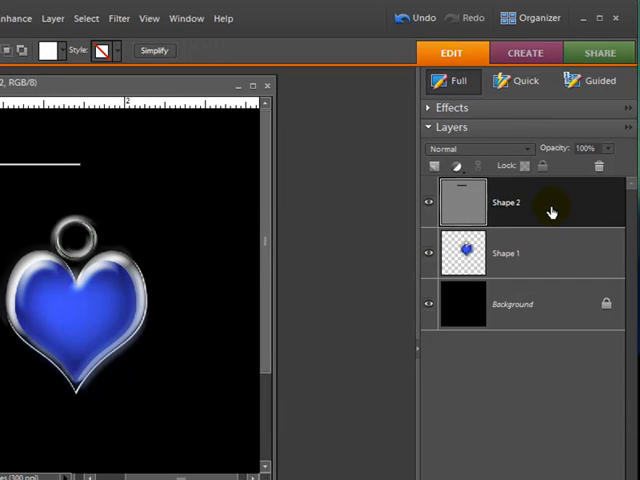
mouse_move(530, 212)
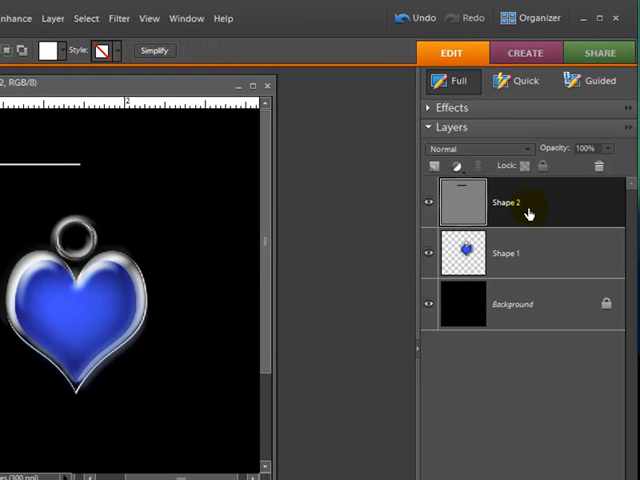
mouse_move(550, 212)
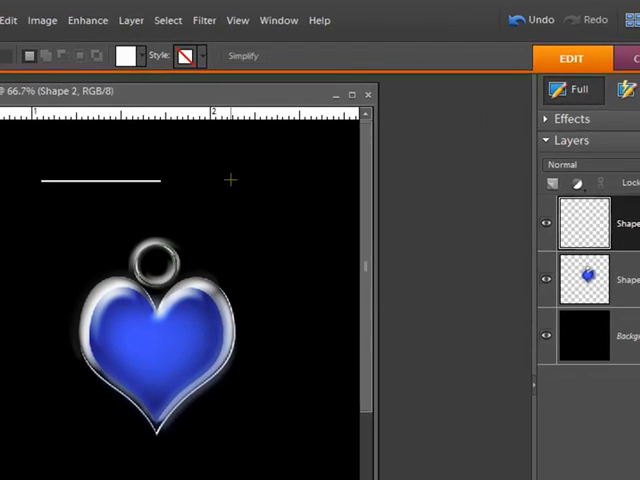
Apply a Motion Blur at angle 0 with an adjusted Distance so the line's ends fade into streaks.
left_click(384, 24)
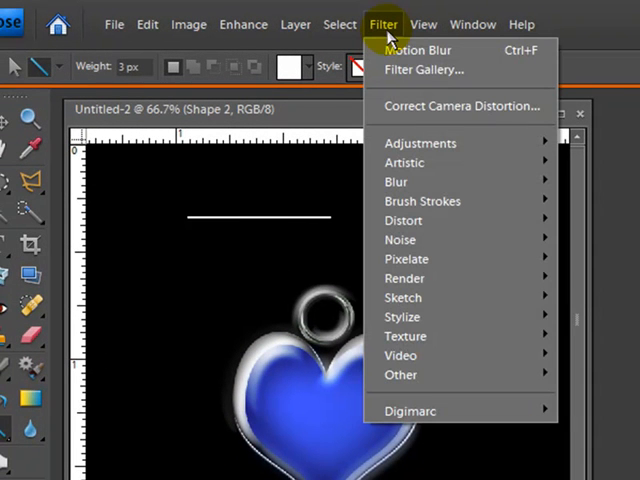
mouse_move(432, 180)
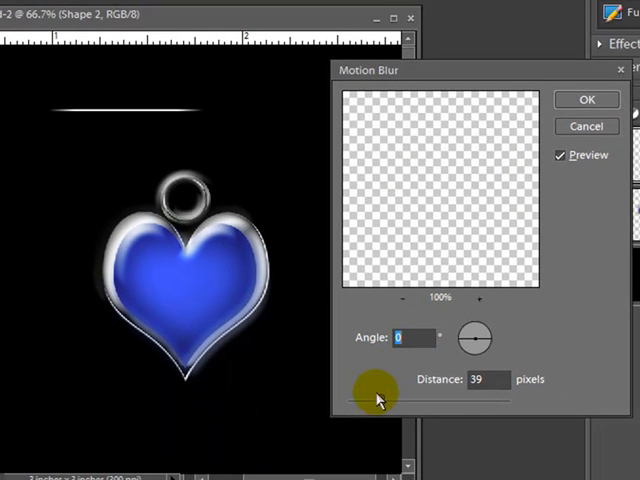
left_click_drag(390, 392, 376, 400)
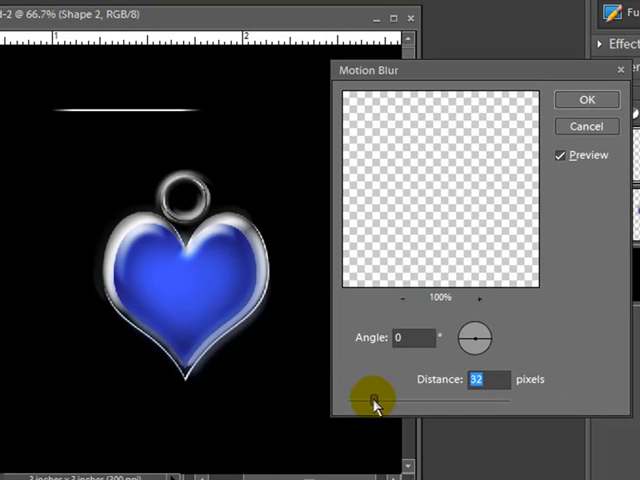
left_click_drag(390, 400, 370, 400)
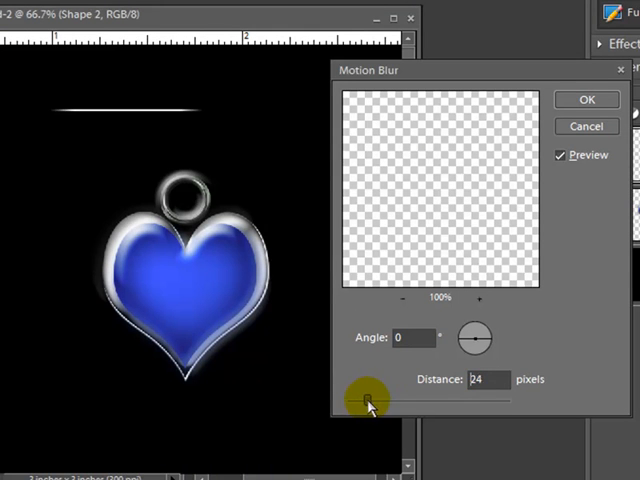
left_click_drag(370, 400, 430, 400)
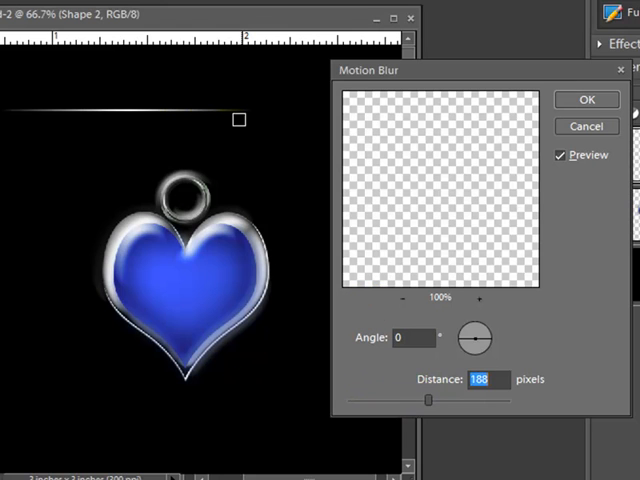
left_click_drag(430, 400, 404, 400)
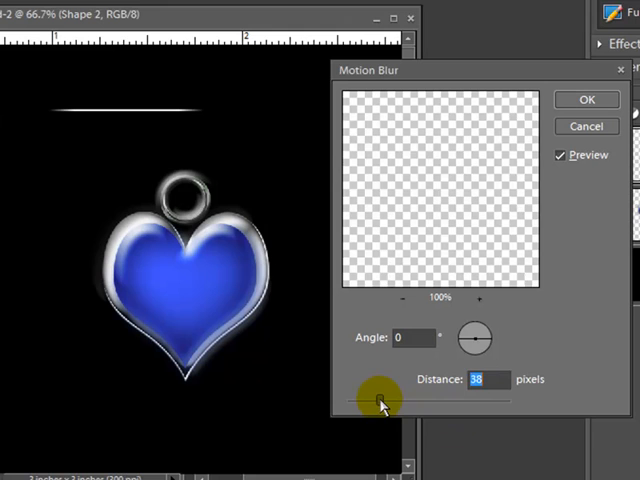
left_click_drag(390, 400, 376, 400)
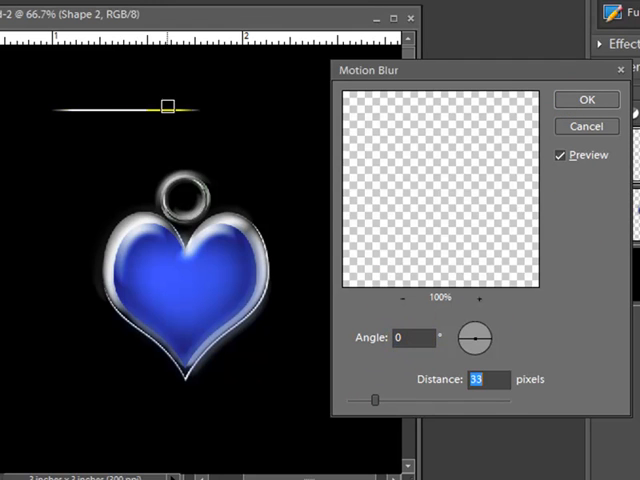
left_click(588, 100)
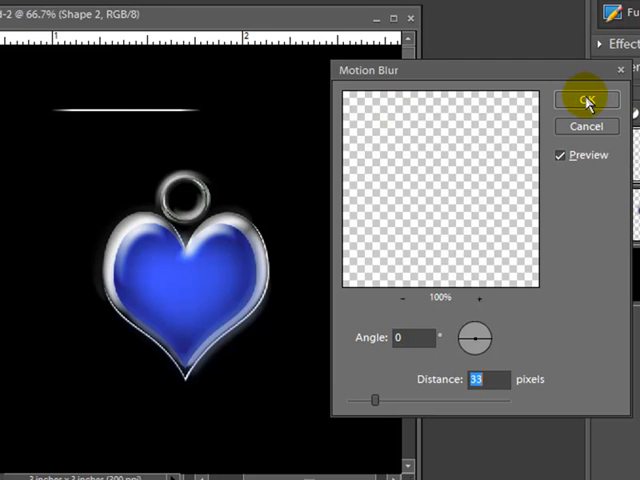
left_click(588, 100)
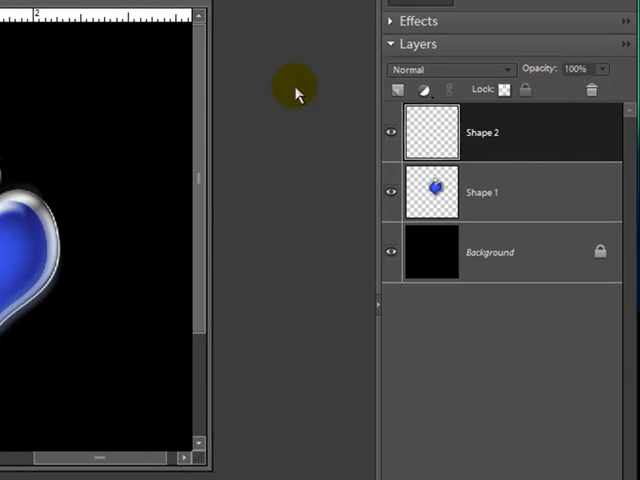
mouse_move(510, 150)
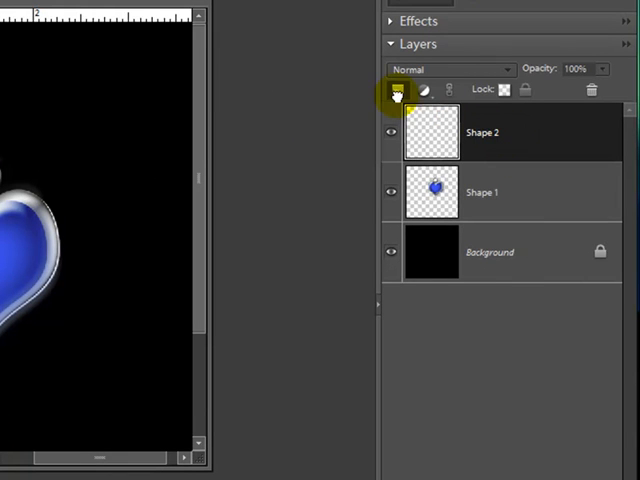
Duplicate the blurred line layer and merge original and copy into one layer.
left_click(396, 90)
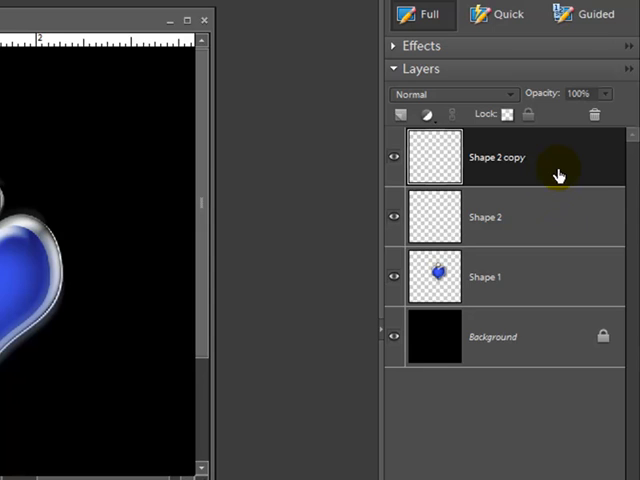
mouse_move(566, 214)
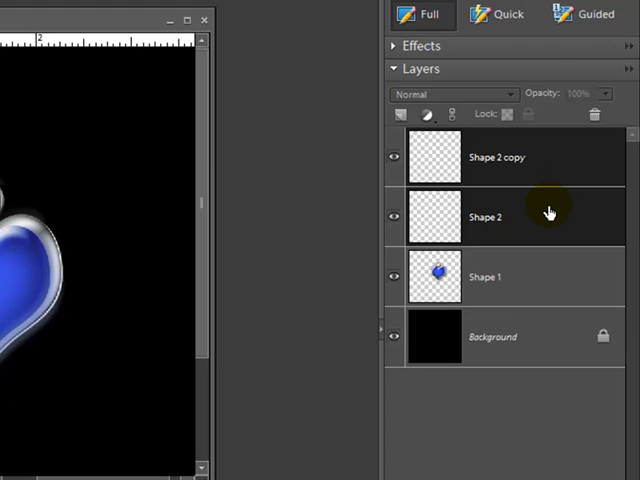
right_click(548, 212)
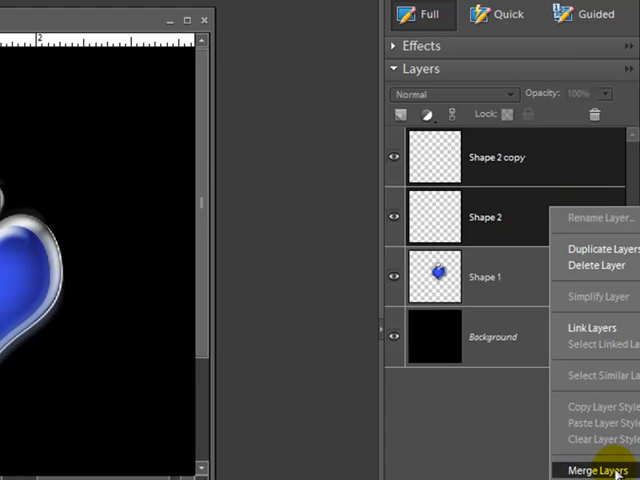
left_click(590, 470)
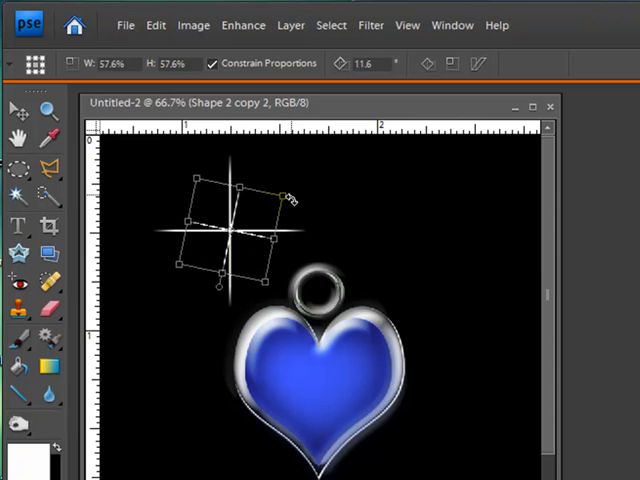
Rotate the copied streak diagonally and merge the white sparkle's line layers together.
left_click_drag(290, 192, 296, 228)
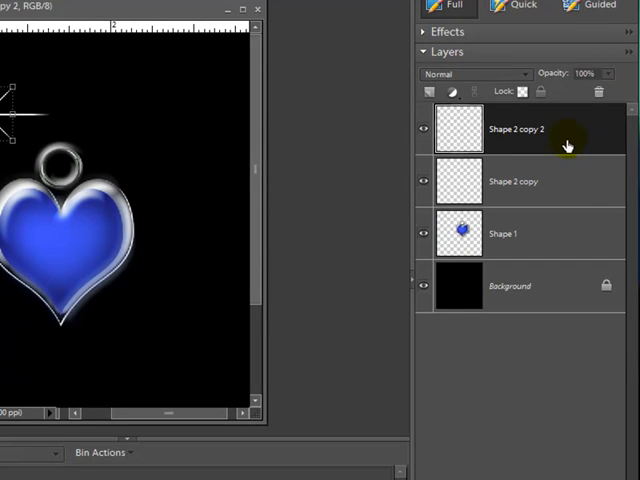
left_click(512, 180)
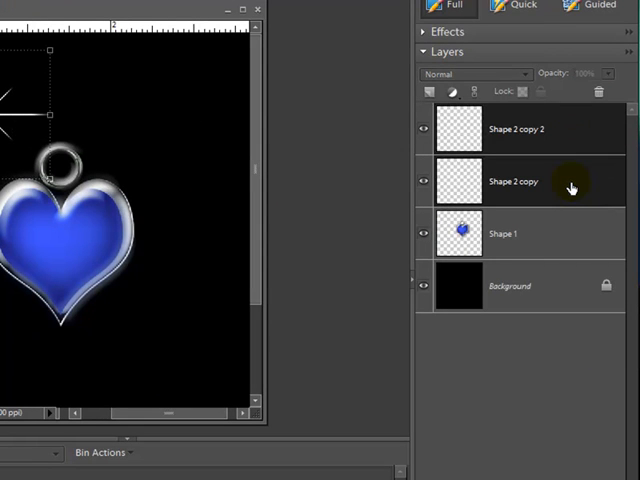
right_click(572, 188)
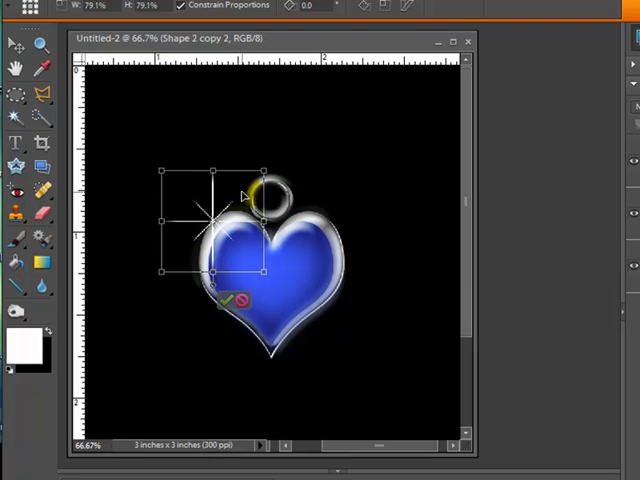
Scale the white starburst down and commit it beside the heart's loop.
left_click(232, 302)
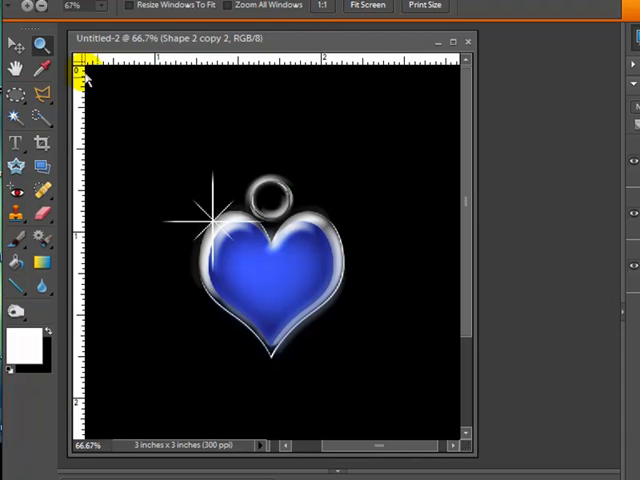
left_click(16, 44)
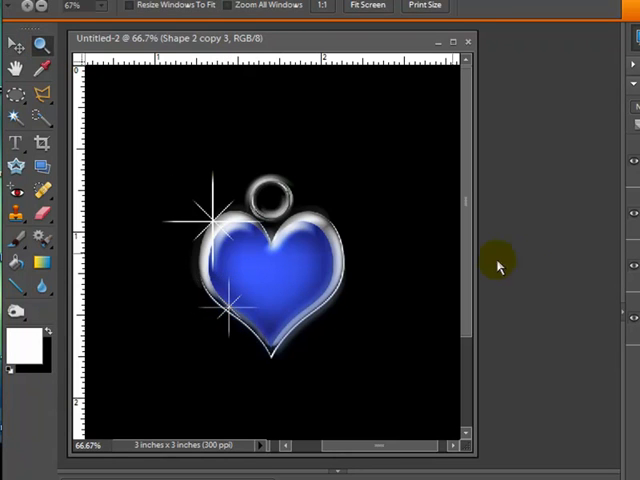
mouse_move(408, 212)
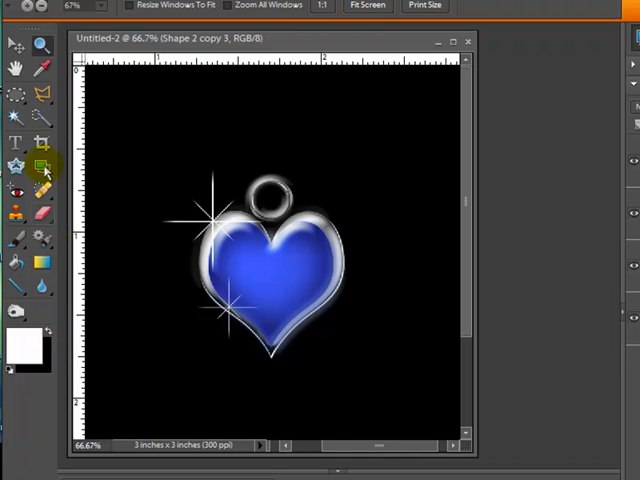
Pick a gold foreground colour, draw a gold line above the heart and duplicate its layer.
left_click(30, 284)
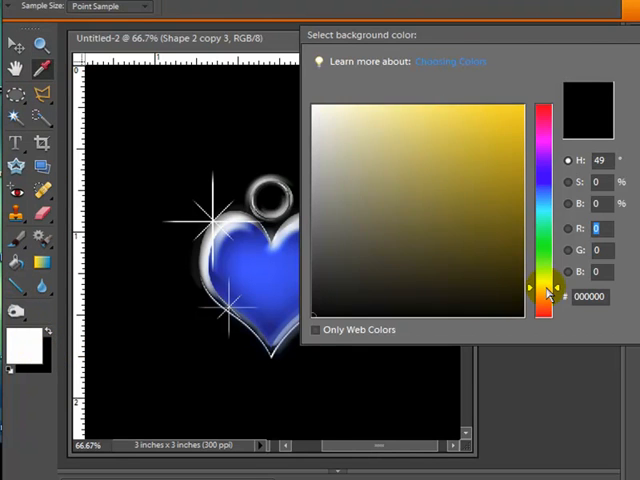
left_click(520, 114)
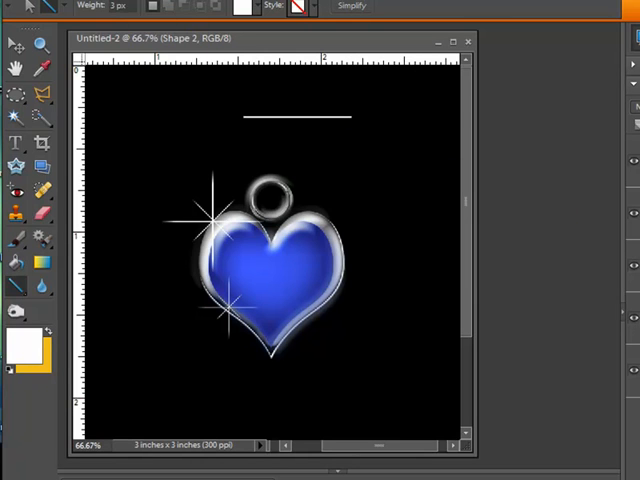
mouse_move(392, 120)
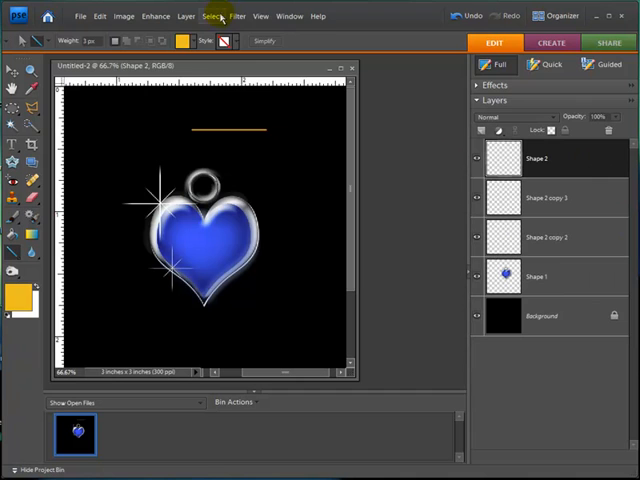
left_click(236, 16)
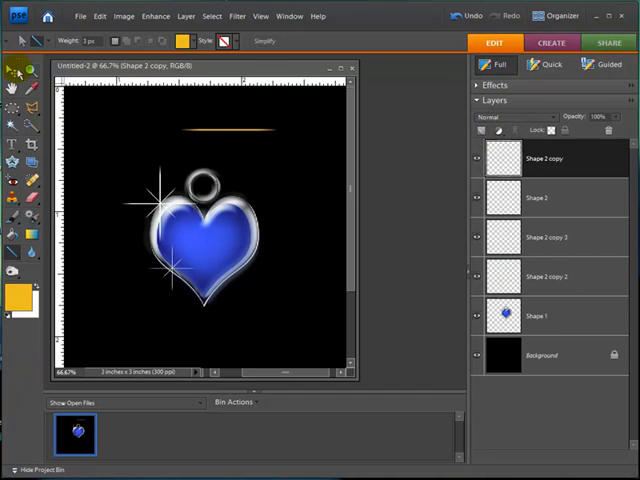
Rotate the copied gold line vertical and merge the gold lines into one starburst layer.
left_click(16, 70)
type("90")
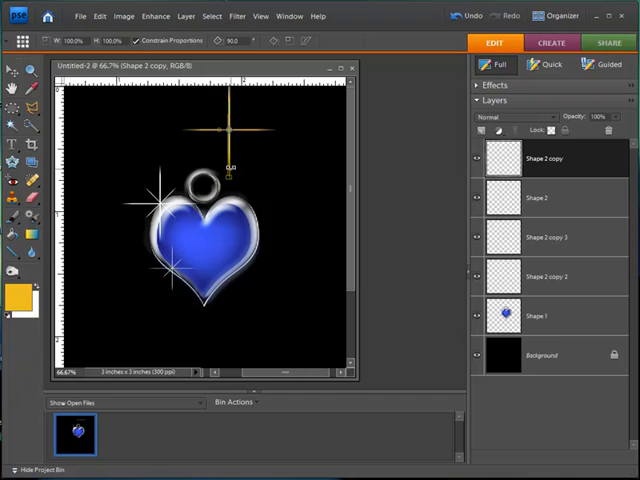
left_click(12, 70)
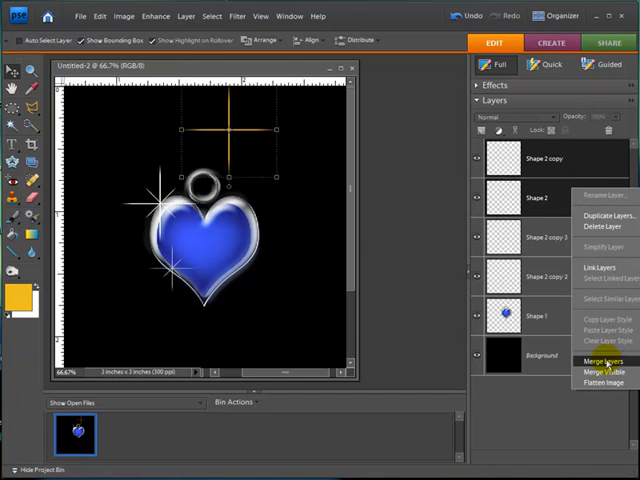
left_click(604, 360)
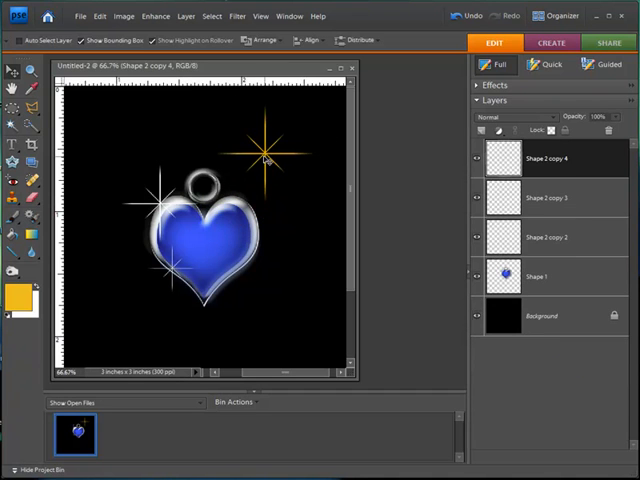
Move the gold starburst to the upper left of the loop and resize it with a corner handle.
left_click(264, 156)
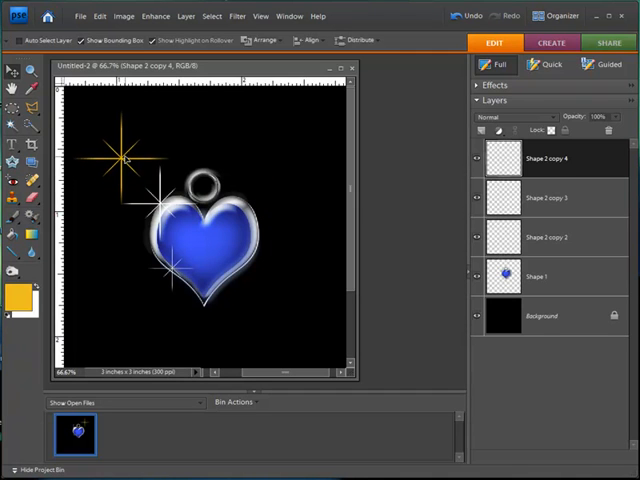
left_click(120, 156)
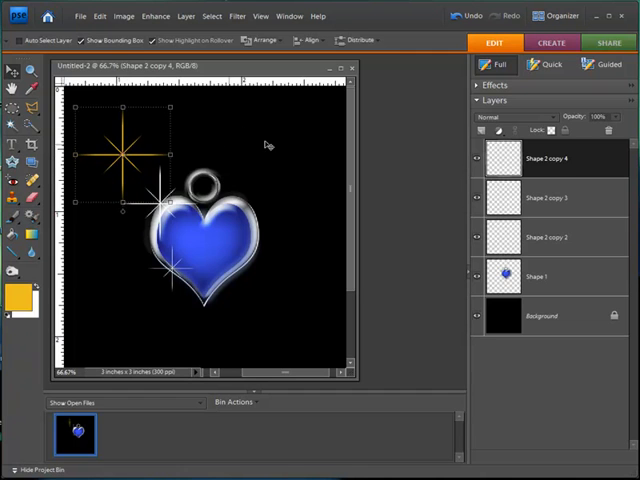
mouse_move(128, 176)
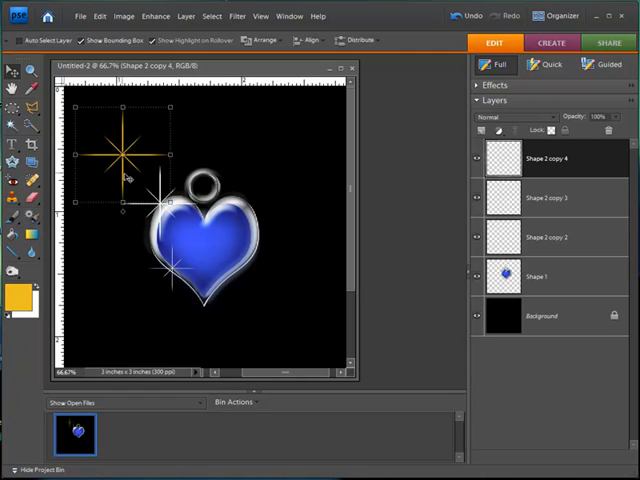
mouse_move(330, 256)
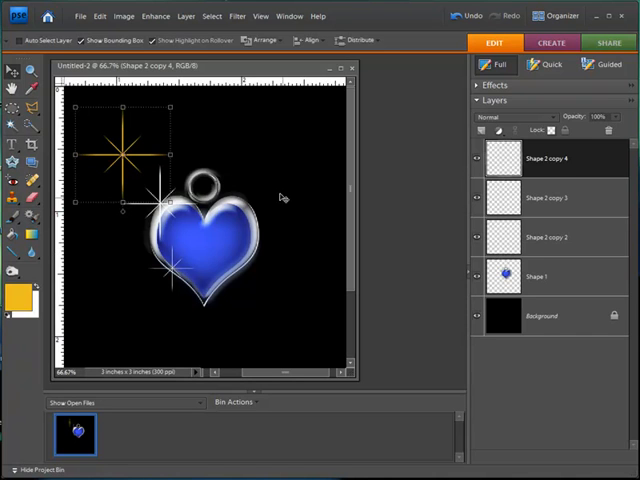
mouse_move(136, 138)
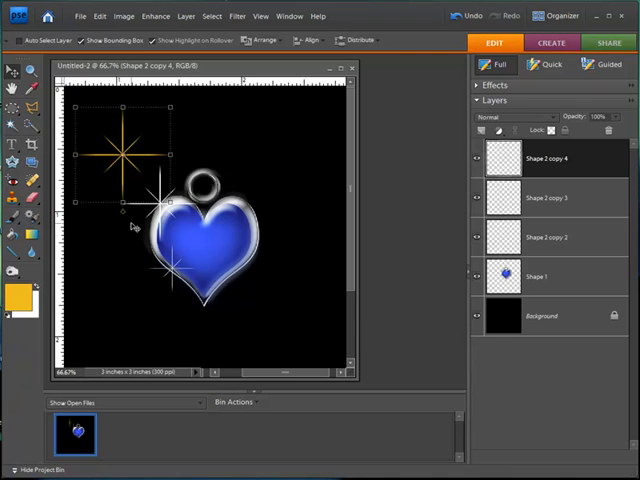
mouse_move(134, 180)
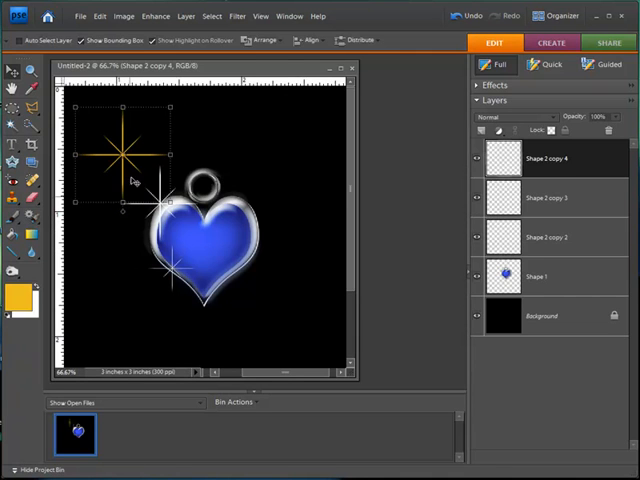
left_click_drag(136, 180, 142, 142)
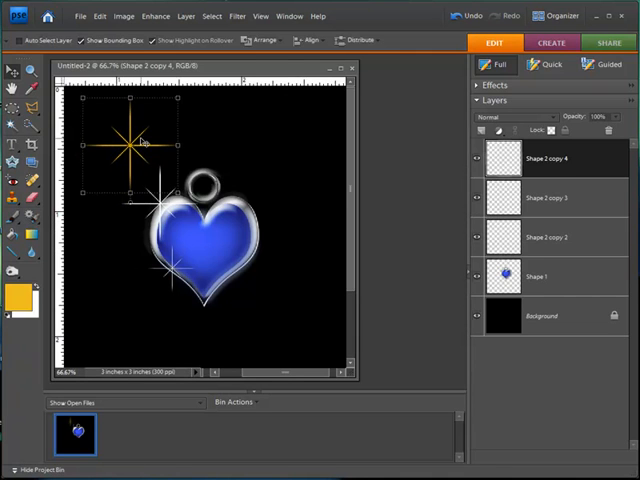
mouse_move(276, 188)
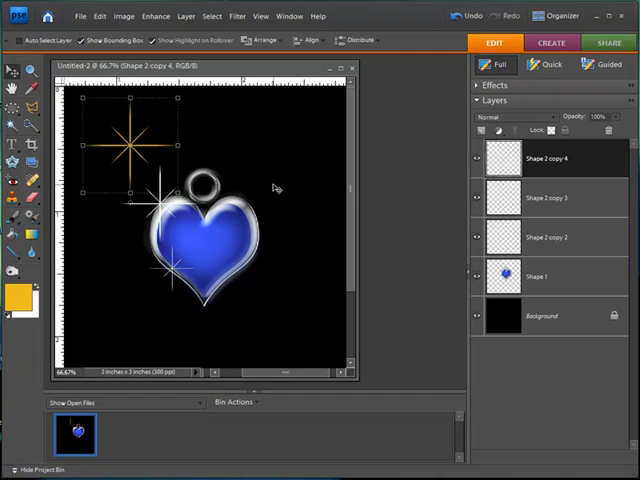